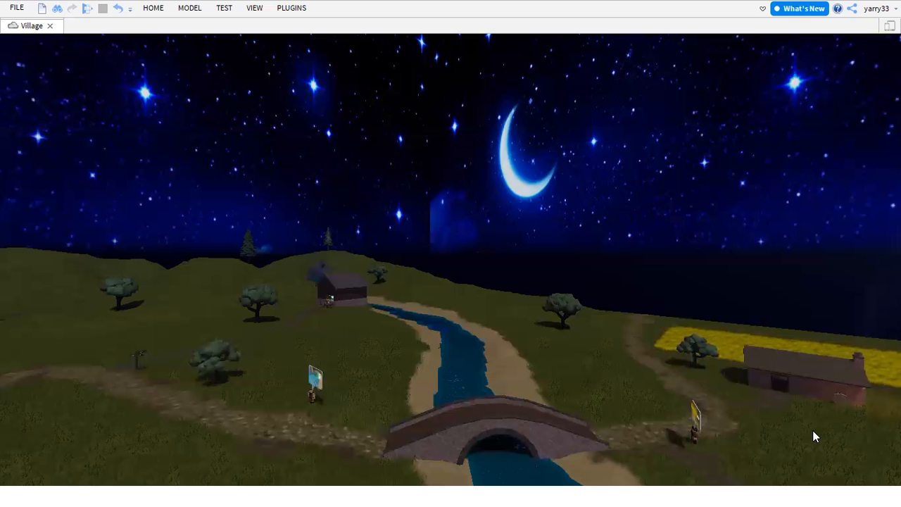
mouse_move(629, 244)
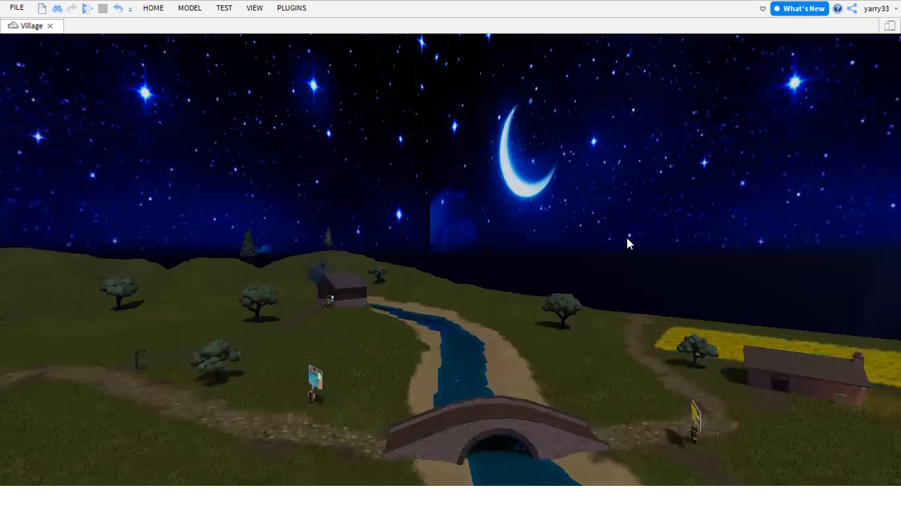